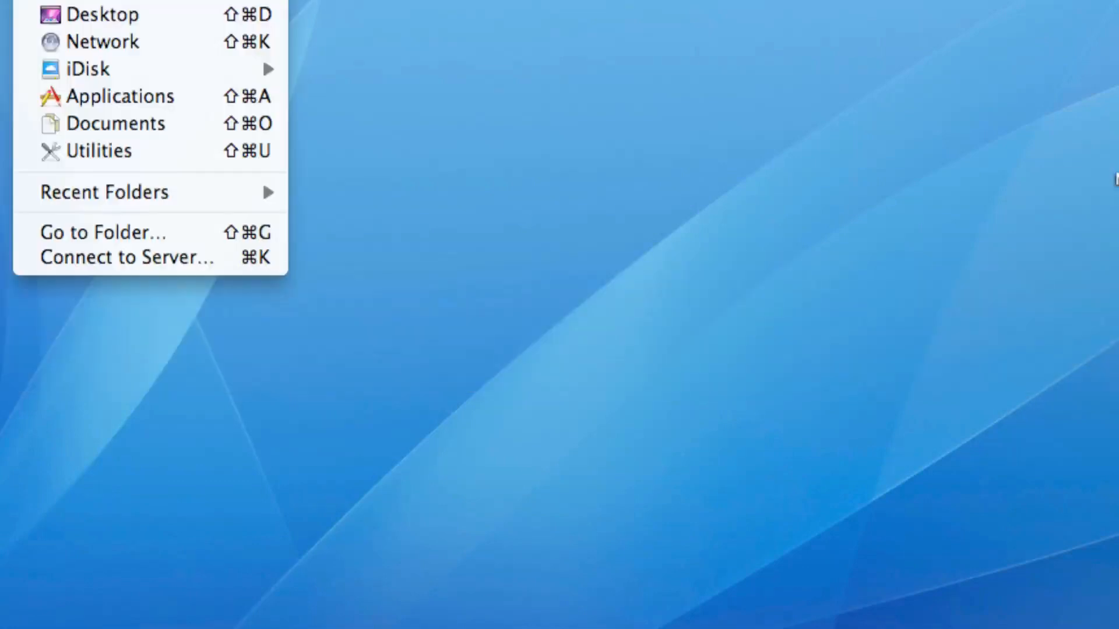
# Bring up Connect to Server with the home drive's smb address ready for editing
pyautogui.click(126, 256)
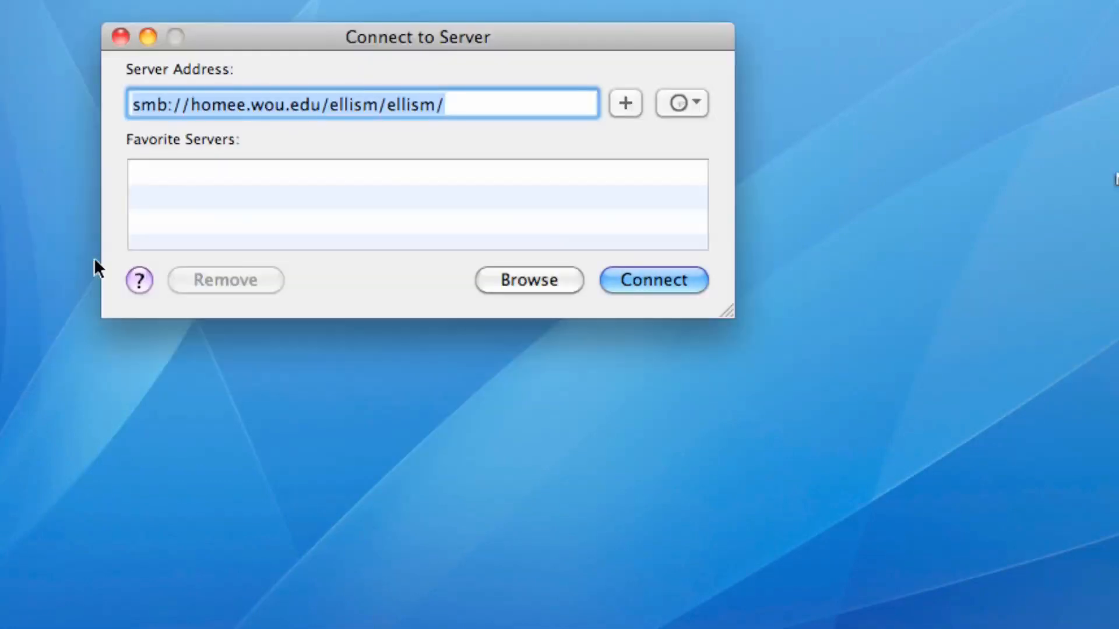
pyautogui.click(506, 107)
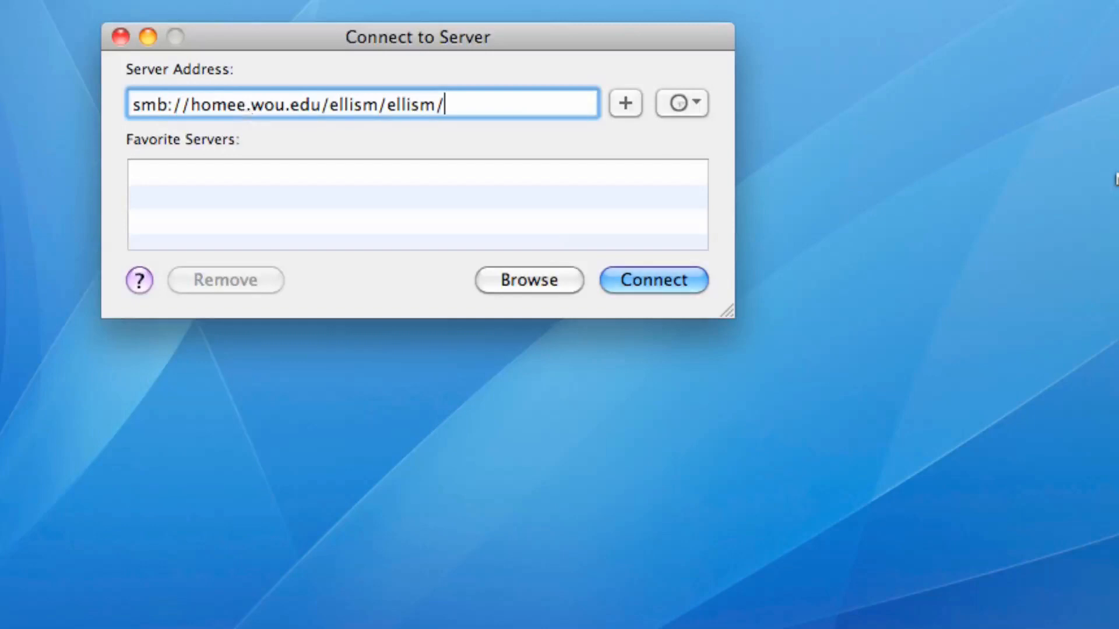
pyautogui.moveTo(326, 115)
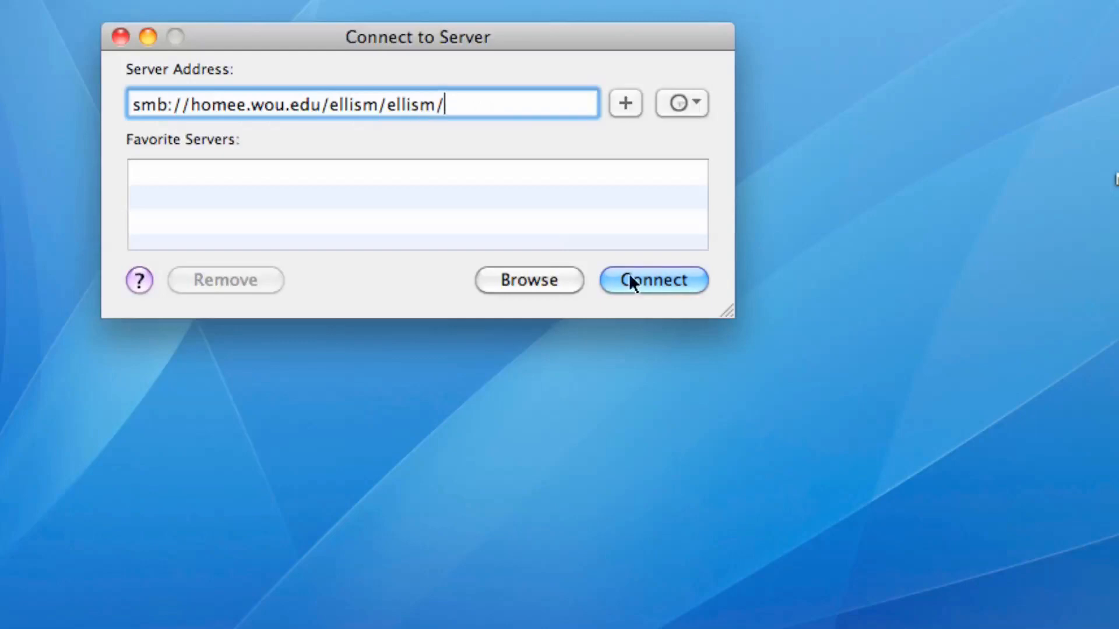
# Connect to mount the network home drive and list its files
pyautogui.click(653, 280)
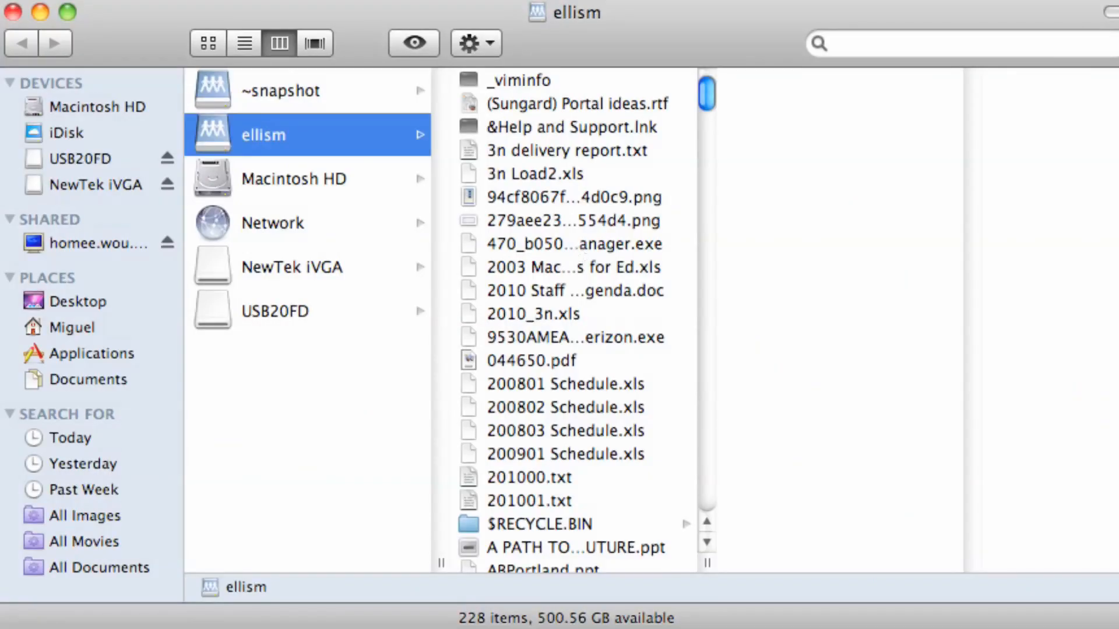
pyautogui.moveTo(576, 251)
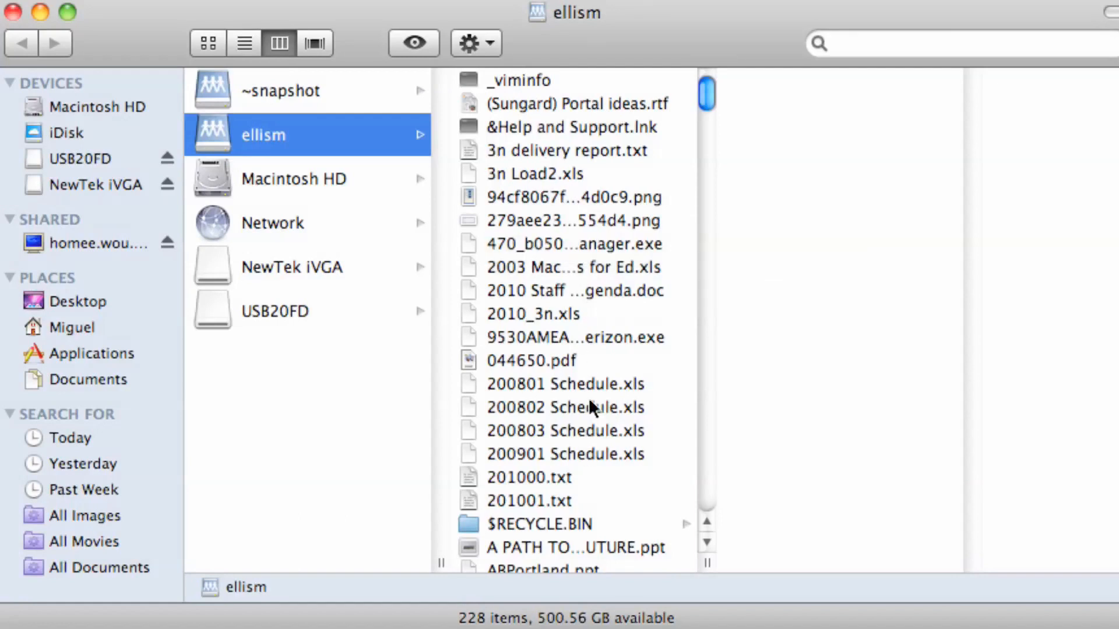
pyautogui.moveTo(592, 241)
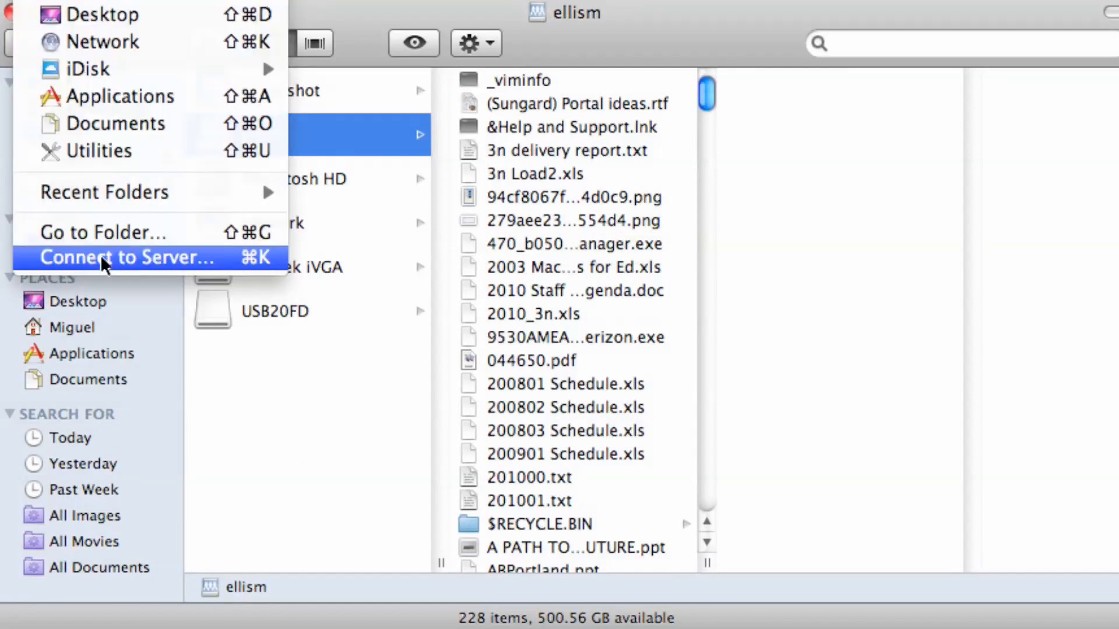
# Connect to the home drive address with ~snapshot appended, showing hourly, nightly and weekly folders
pyautogui.click(105, 257)
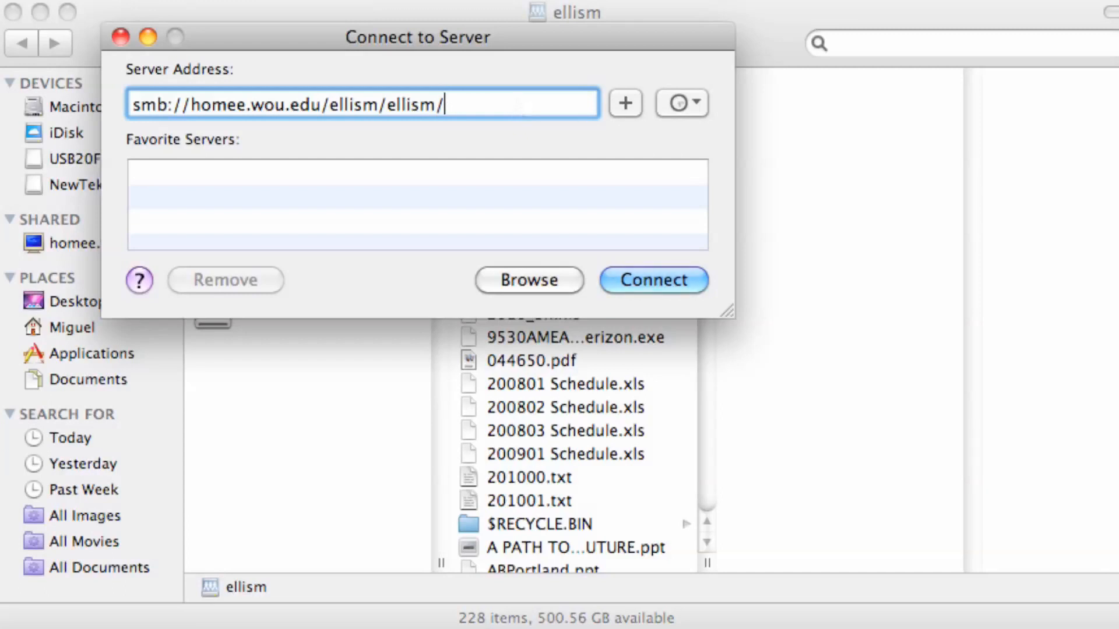
pyautogui.write('~')
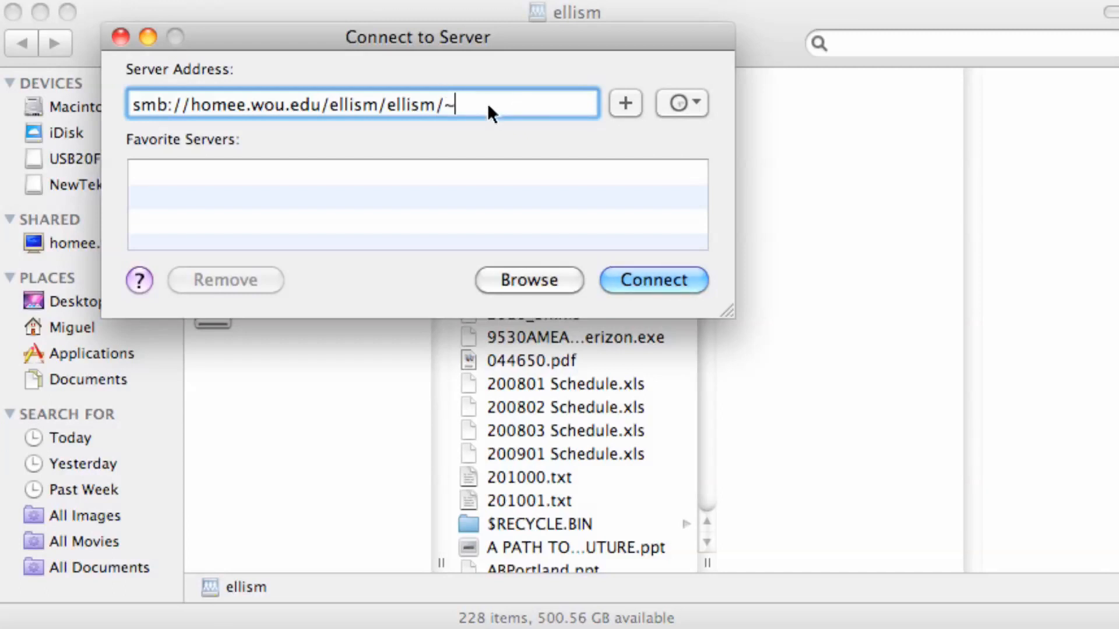
pyautogui.click(653, 280)
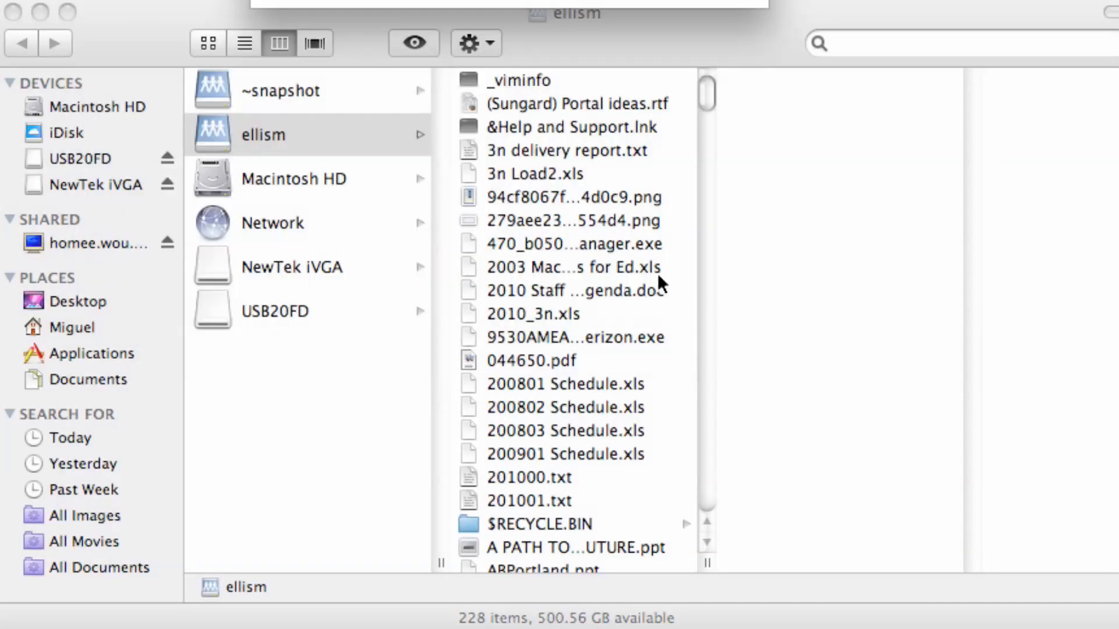
pyautogui.click(281, 90)
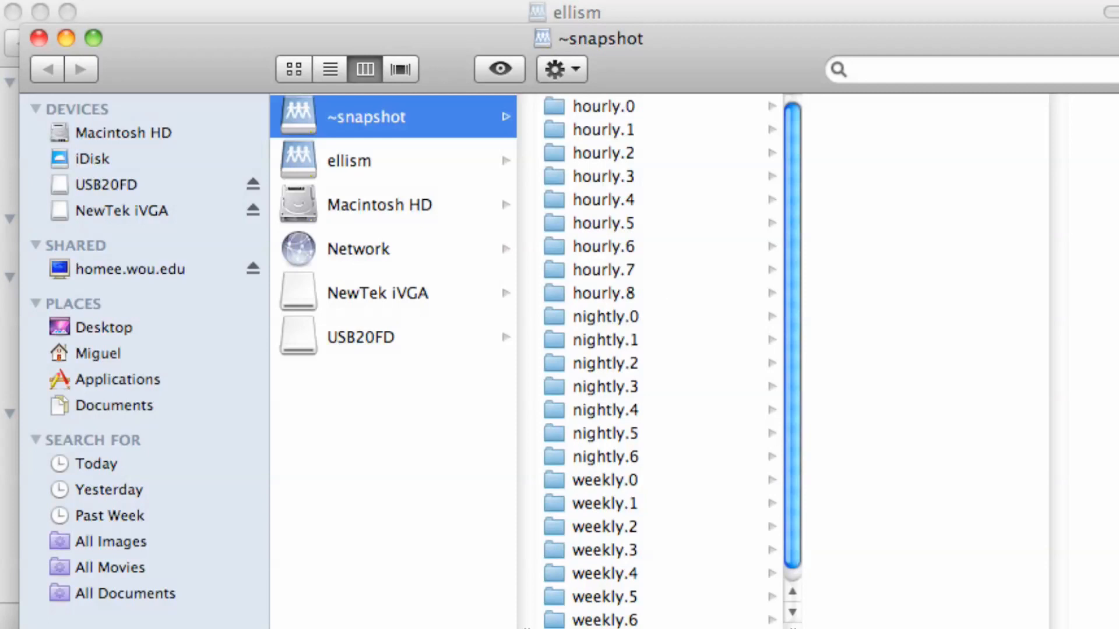
pyautogui.moveTo(661, 286)
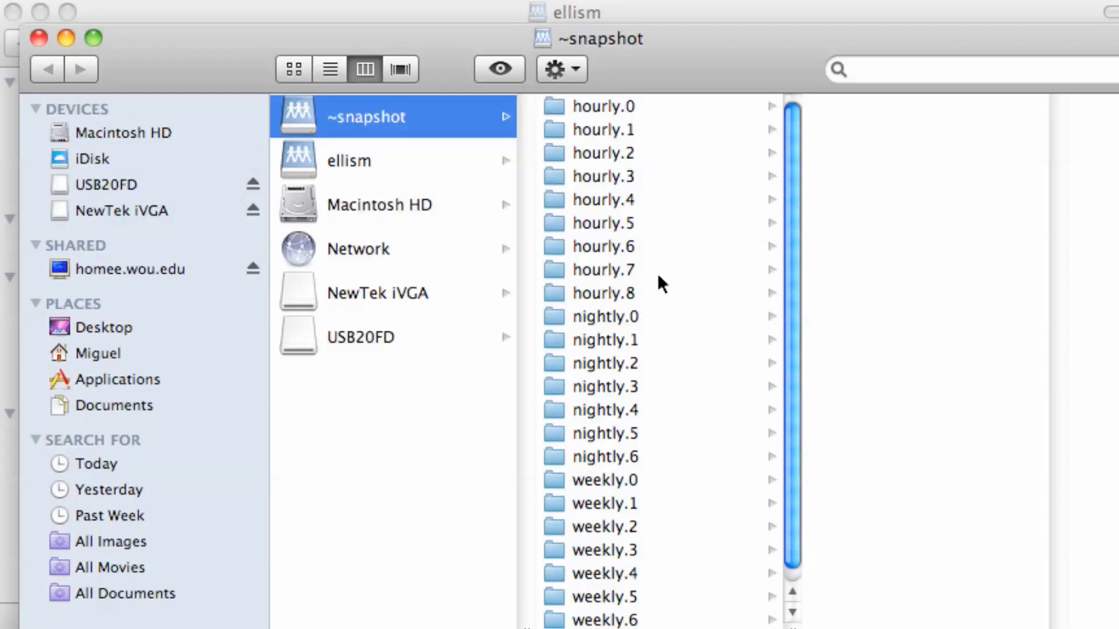
pyautogui.moveTo(614, 427)
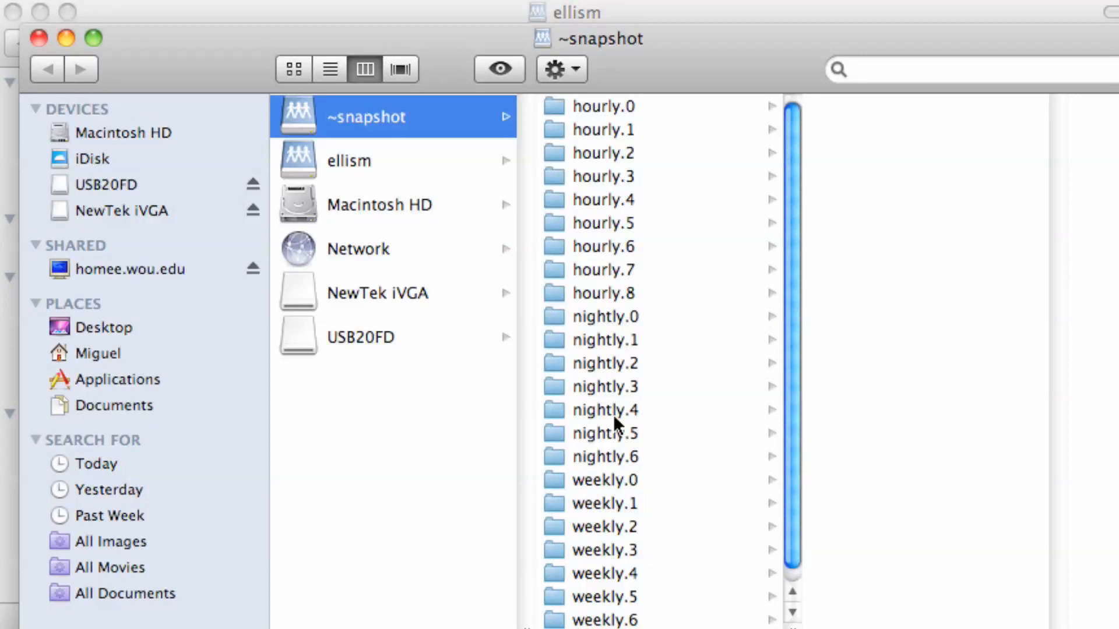
# Browse into the nightly.4 snapshot to see the older copy of the home drive's files
pyautogui.click(605, 410)
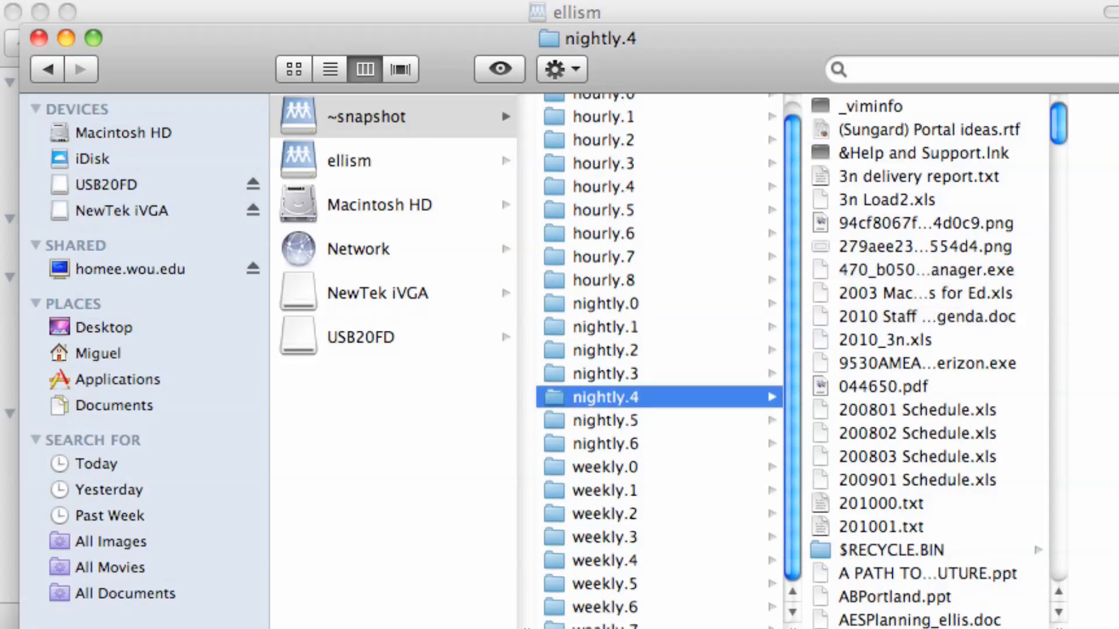
pyautogui.moveTo(788, 442)
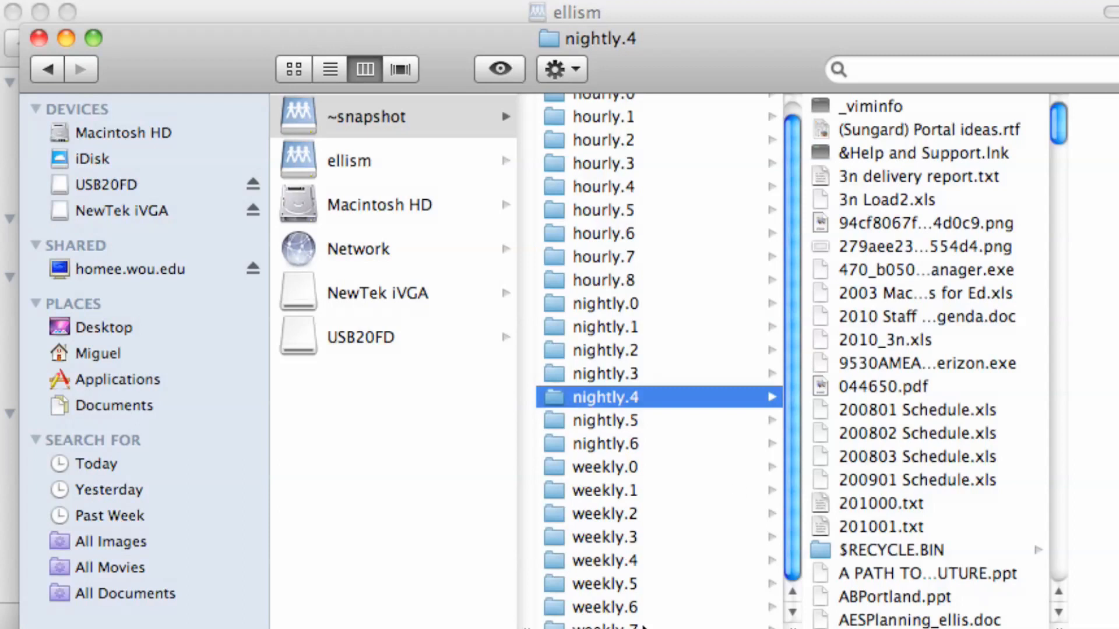
pyautogui.moveTo(663, 518)
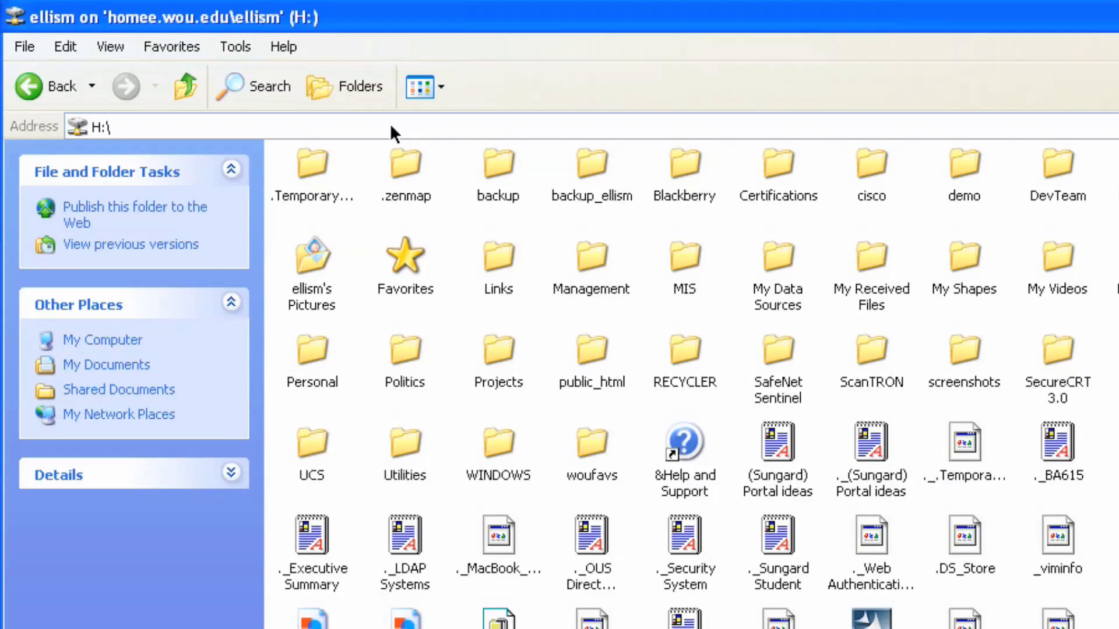
# Enter ~snapshot after H:\ in the Explorer Address bar to list the snapshot folders
pyautogui.write('~')
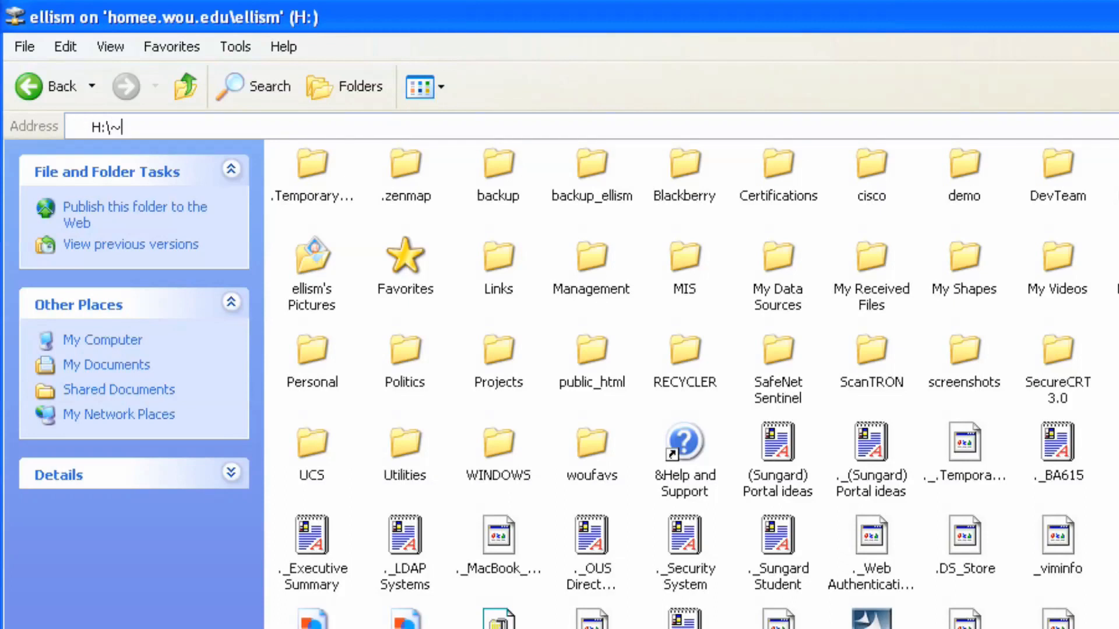
pyautogui.write('snapshot')
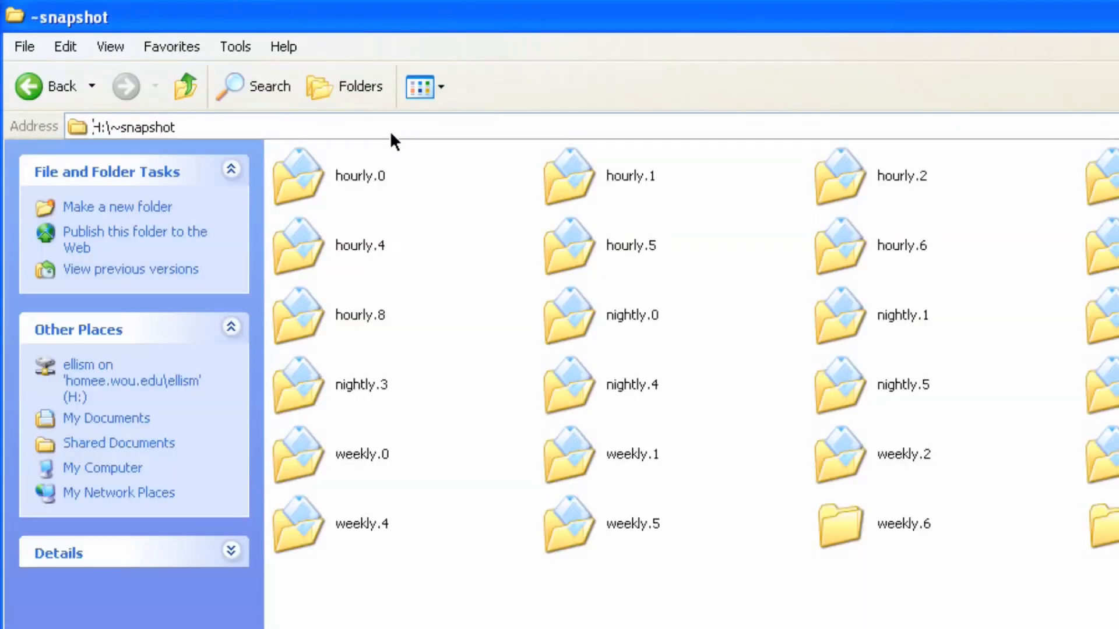
pyautogui.moveTo(604, 333)
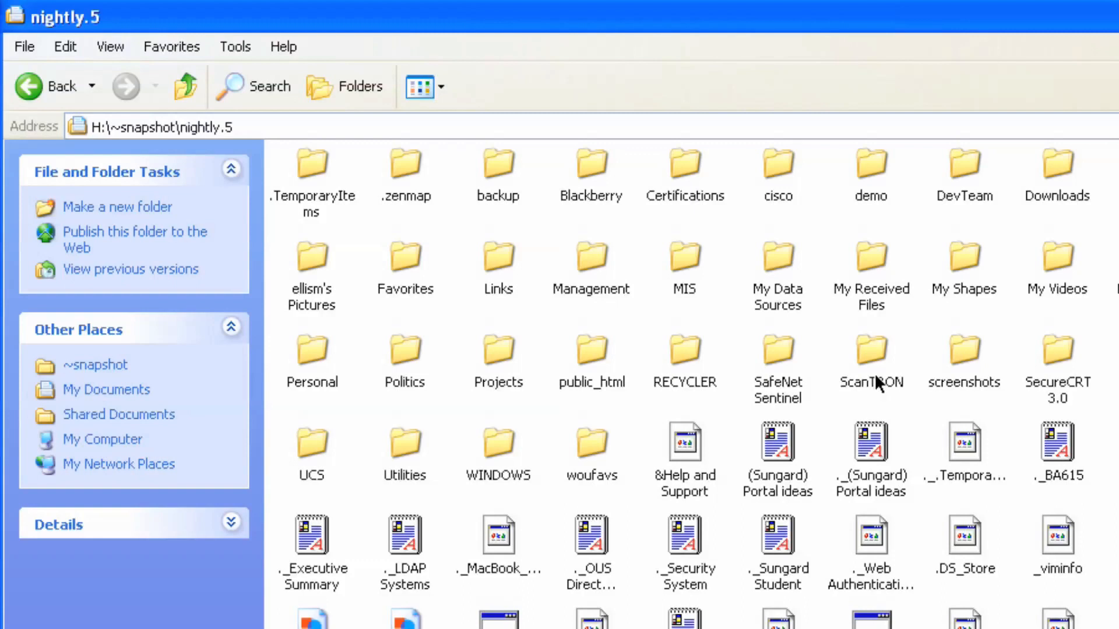
pyautogui.moveTo(879, 381)
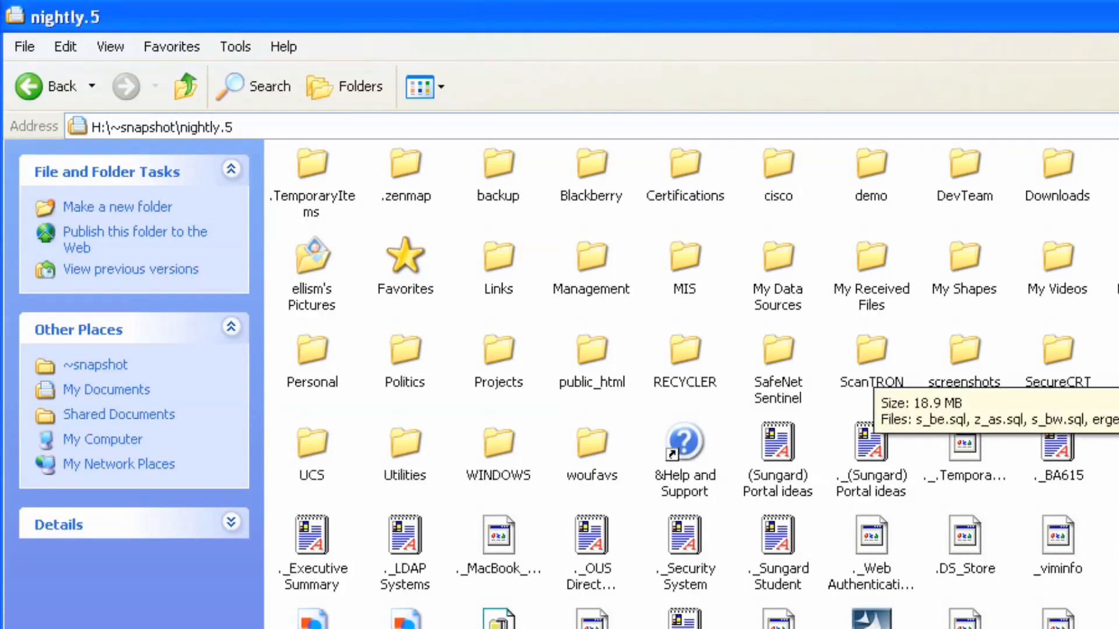
pyautogui.moveTo(873, 369)
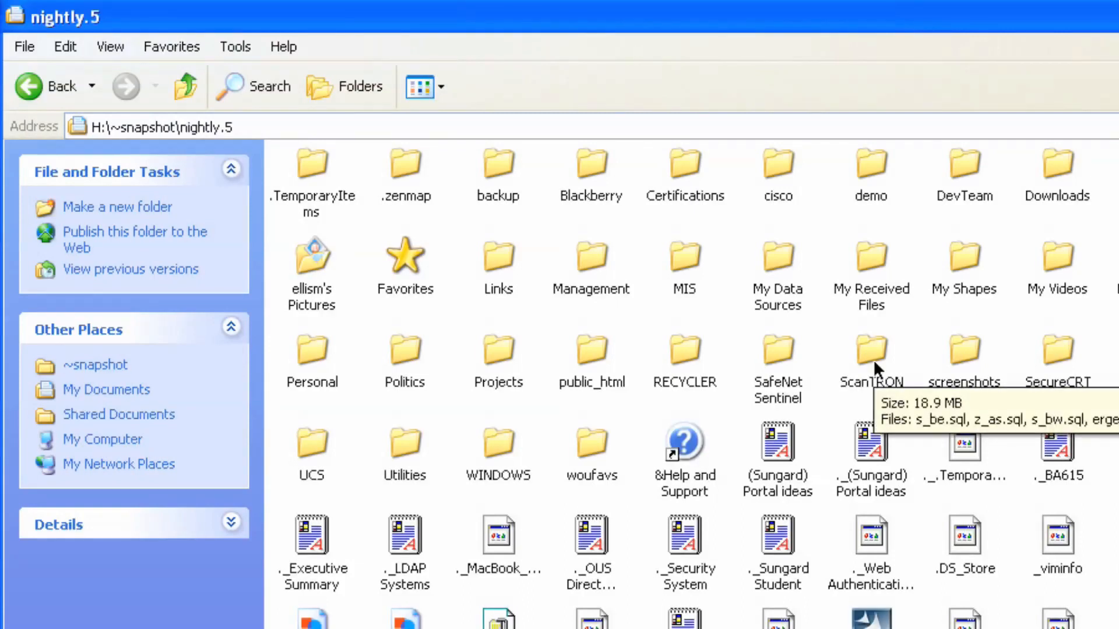